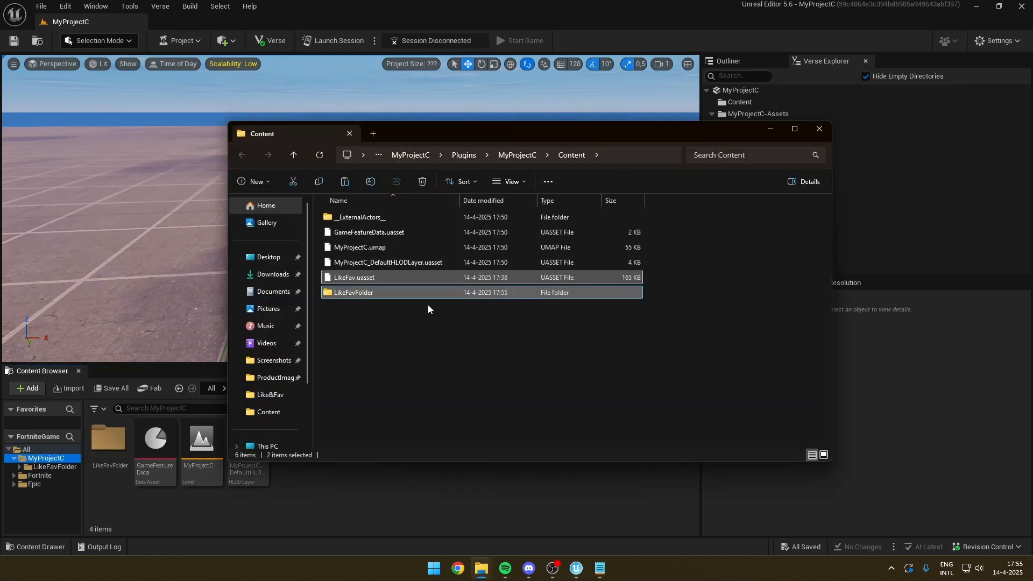
- Go into the MyProjectC plugin's Content folder to place LikeFav.uasset and LikeFavFolder
{"action": "double_click", "coordinate": [355, 277]}
{"action": "type", "text": "fav"}
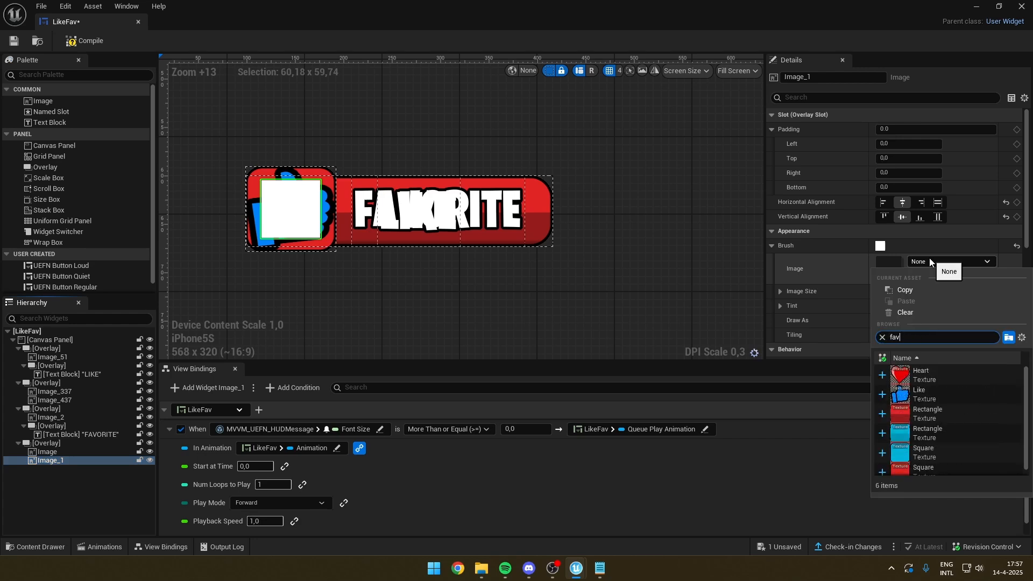
- Assign the Heart texture found by searching 'fav' to Image_1's brush
{"action": "left_click", "coordinate": [585, 568]}
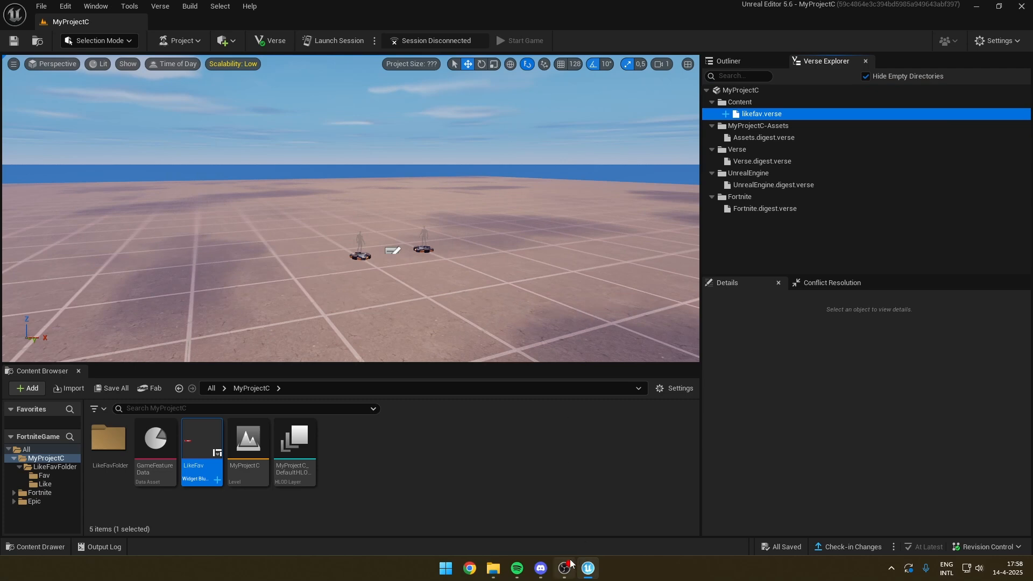